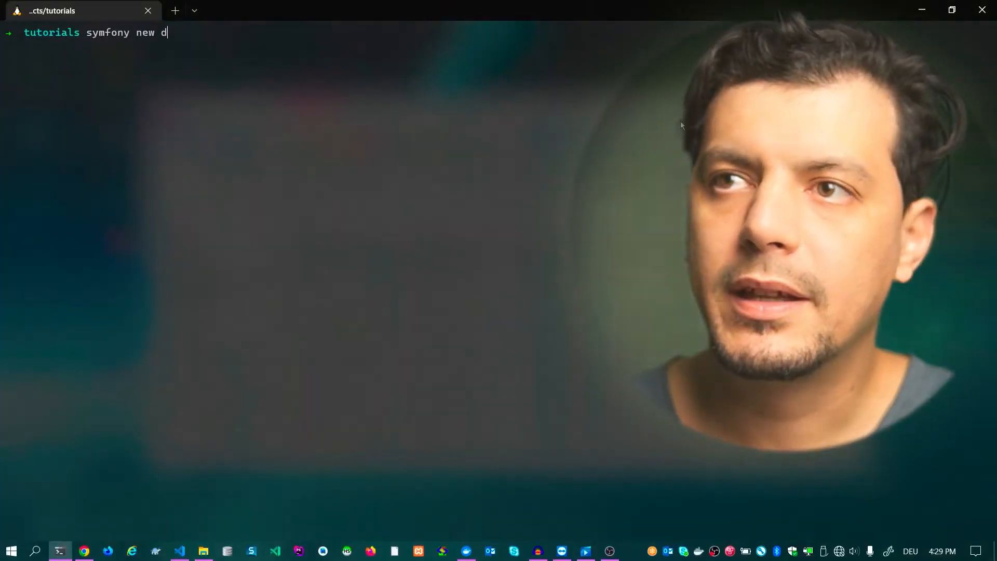
# - Run 'symfony new demo --webapp' to create the demo web application project
pyautogui.write('emo --webapp')
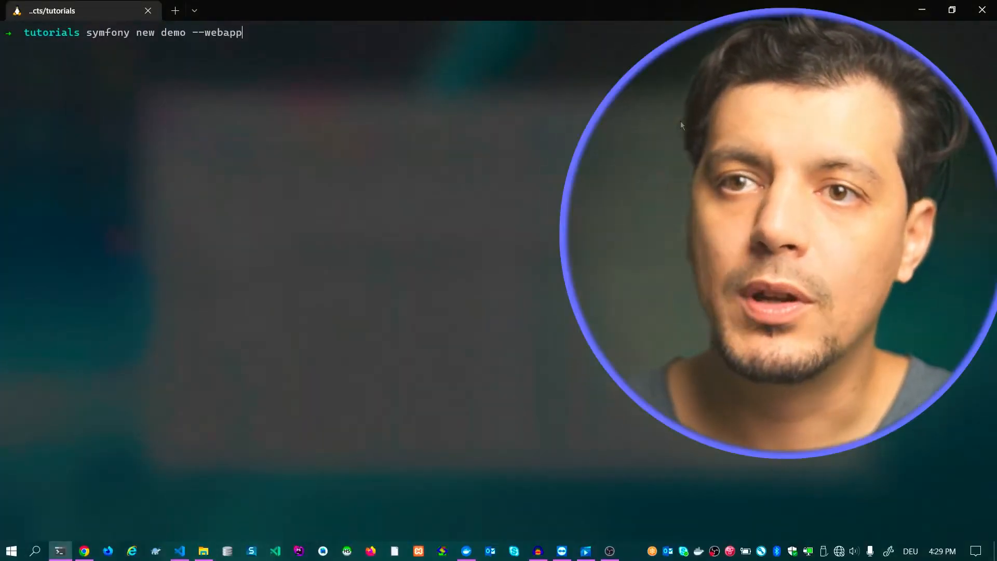
pyautogui.press('Return')
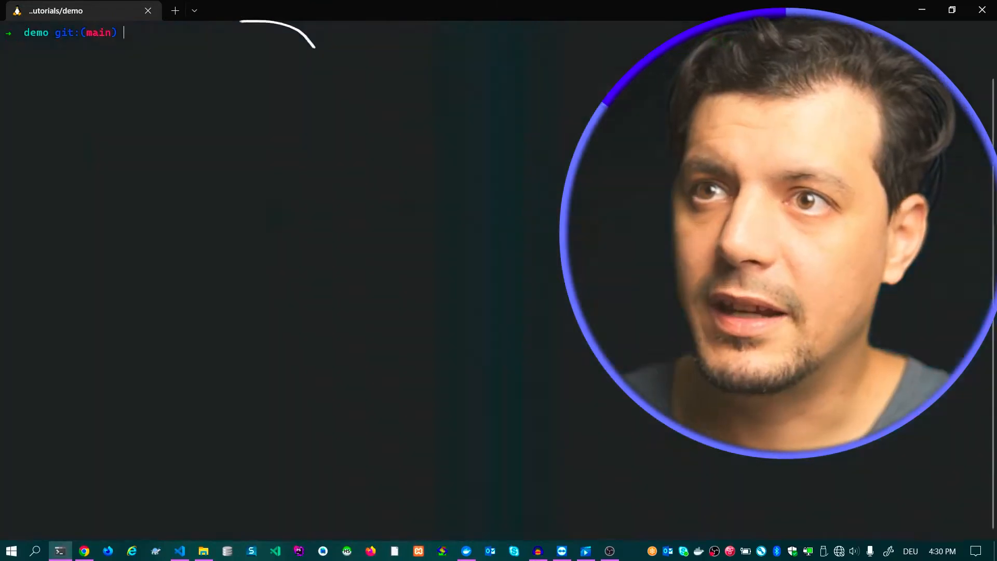
# - Start make:entity for Product and add a name string field with default length
pyautogui.write('symfony c')
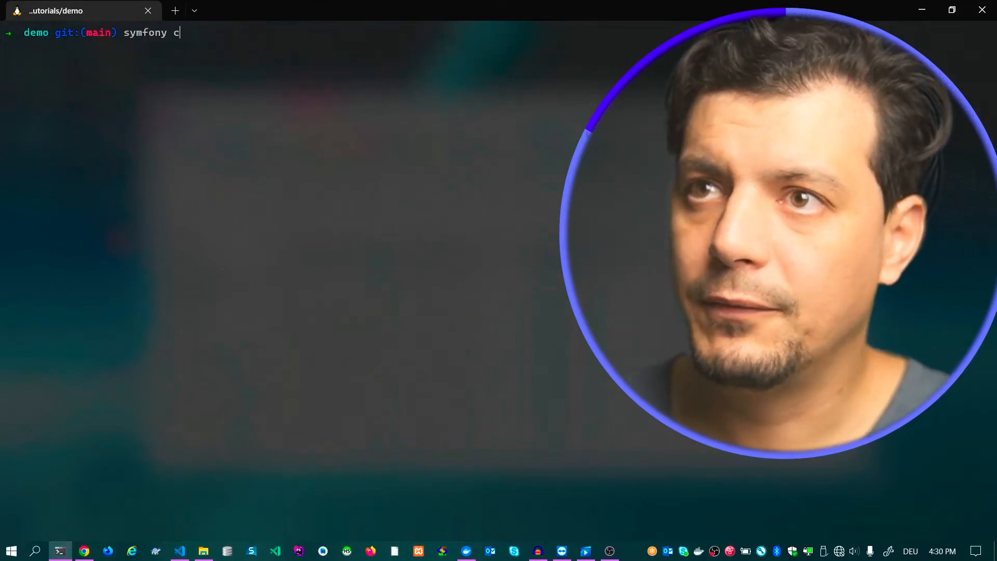
pyautogui.write('onsole make:entity')
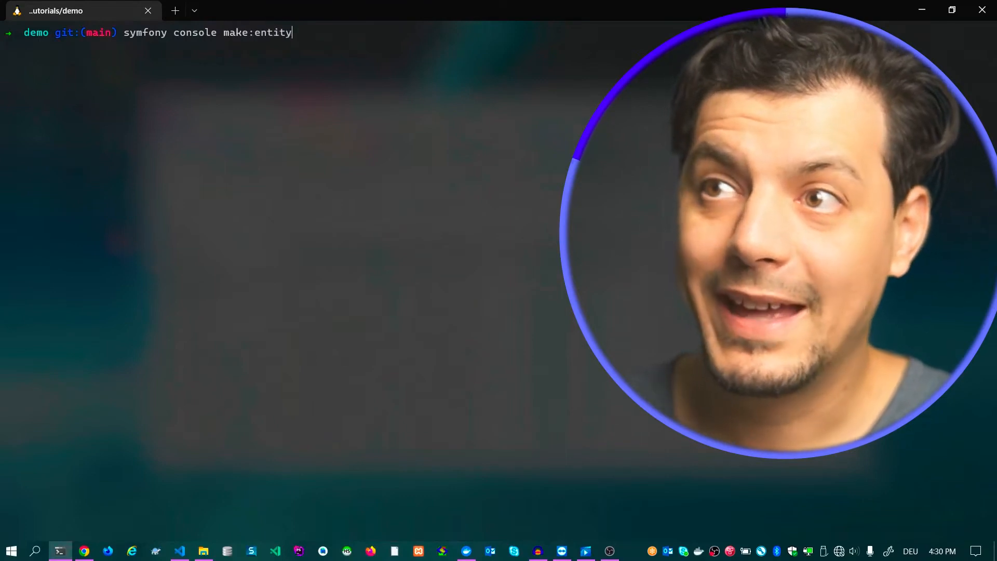
pyautogui.press('Return')
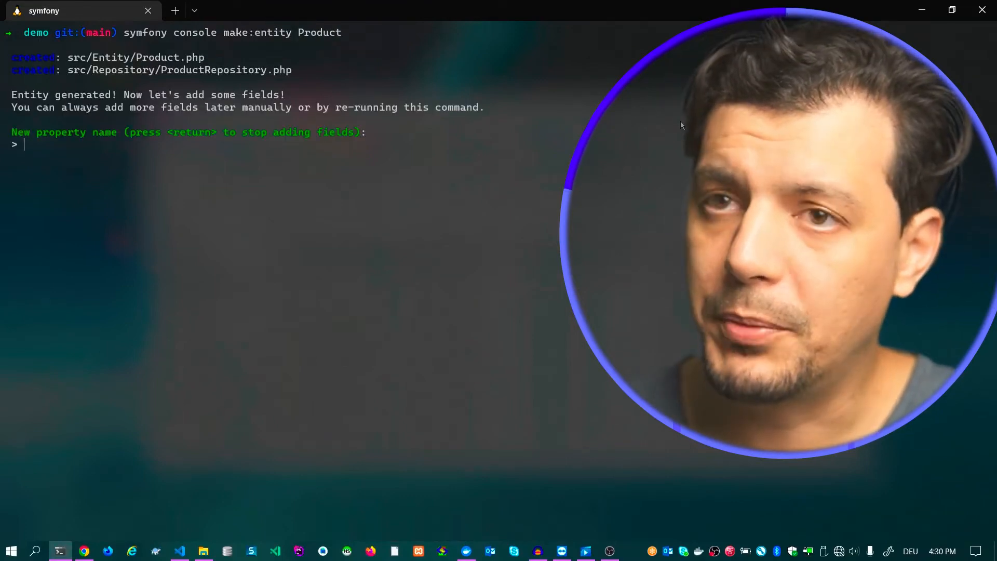
pyautogui.write('name')
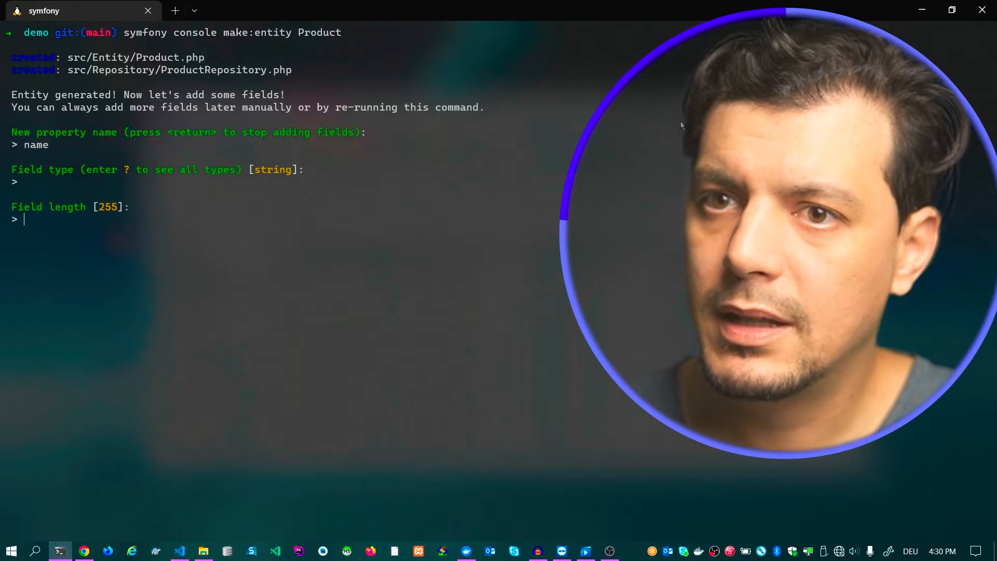
pyautogui.press('Return')
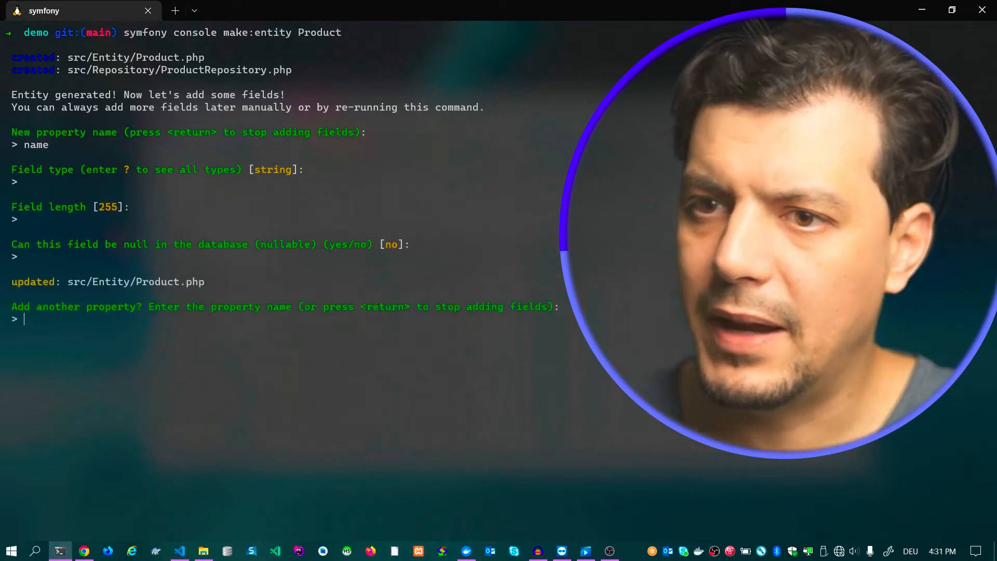
# - Add a price float field and an is_active boolean field to Product
pyautogui.write('price')
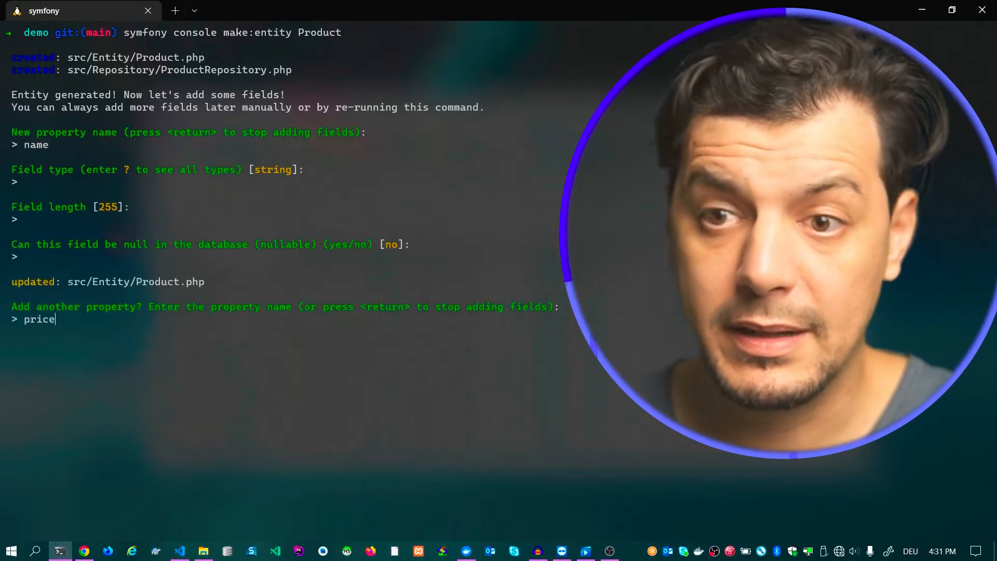
pyautogui.write('float')
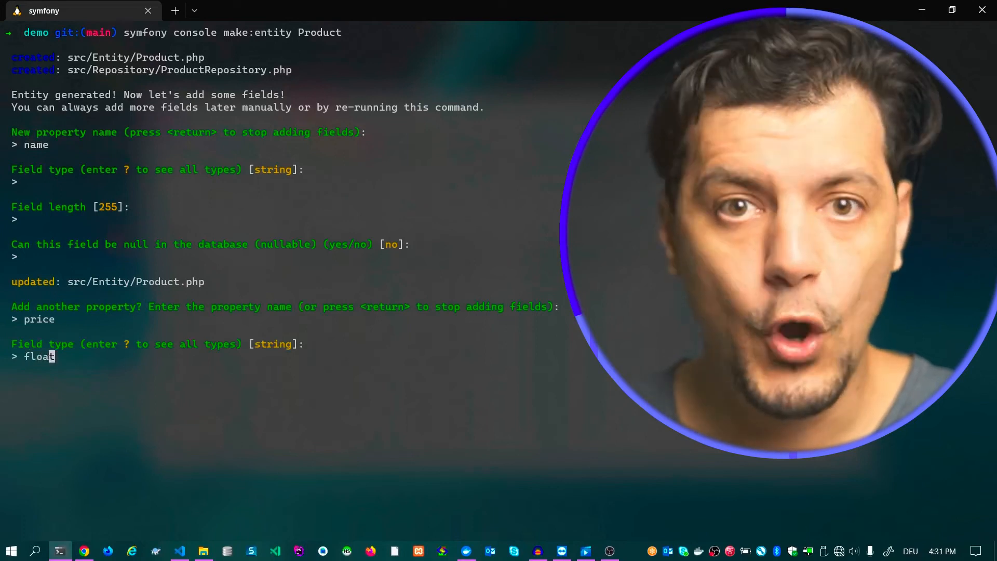
pyautogui.press('Return')
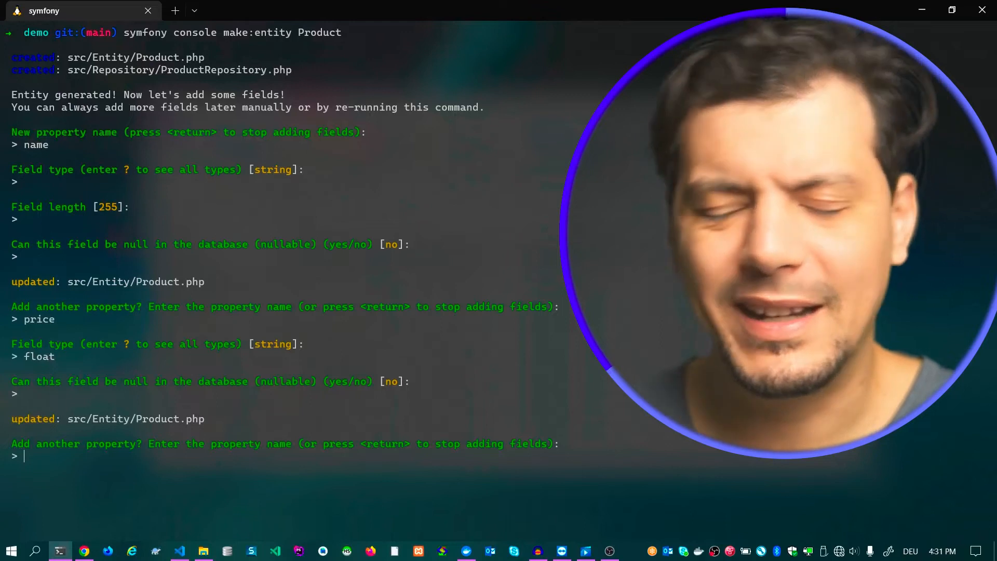
pyautogui.write('is_active')
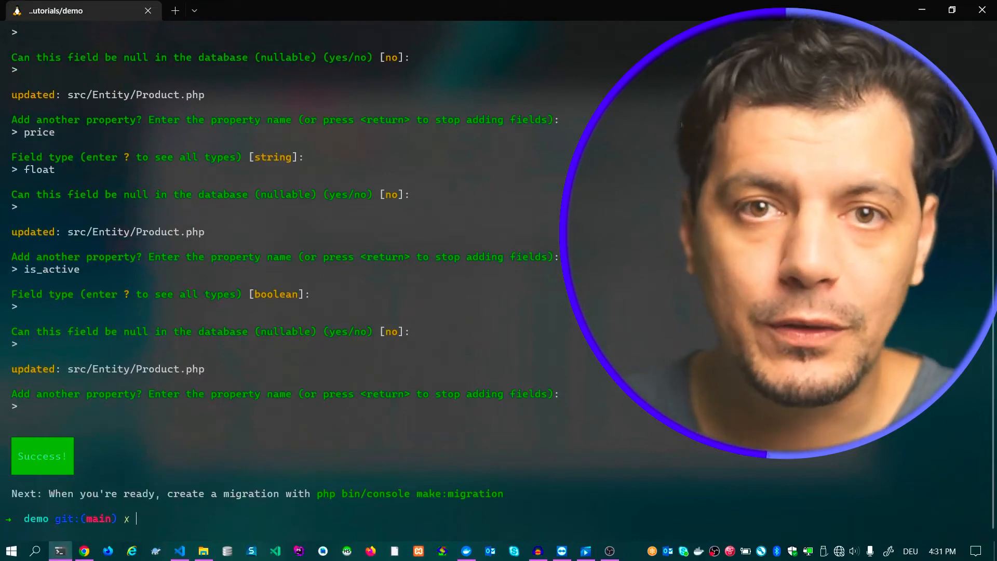
# - Run make:crud for the Product entity with the default ProductController name
pyautogui.write('symfony')
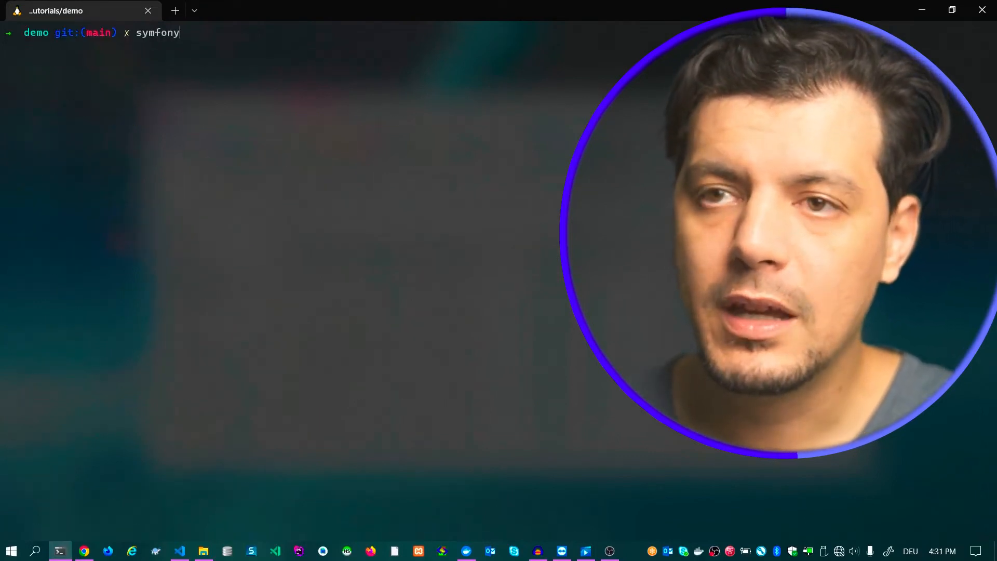
pyautogui.write('console make:crud')
pyautogui.write('Product')
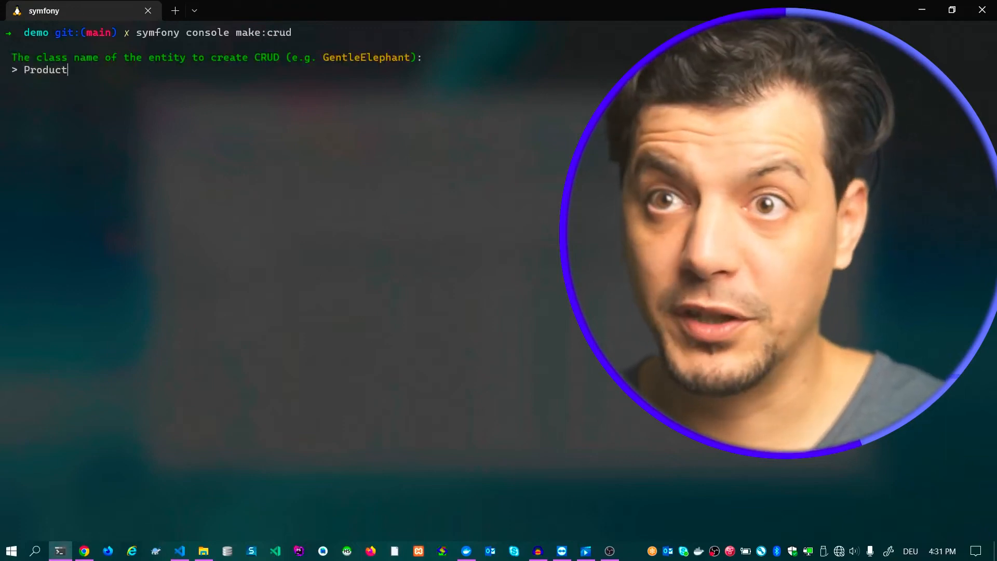
pyautogui.press('Return')
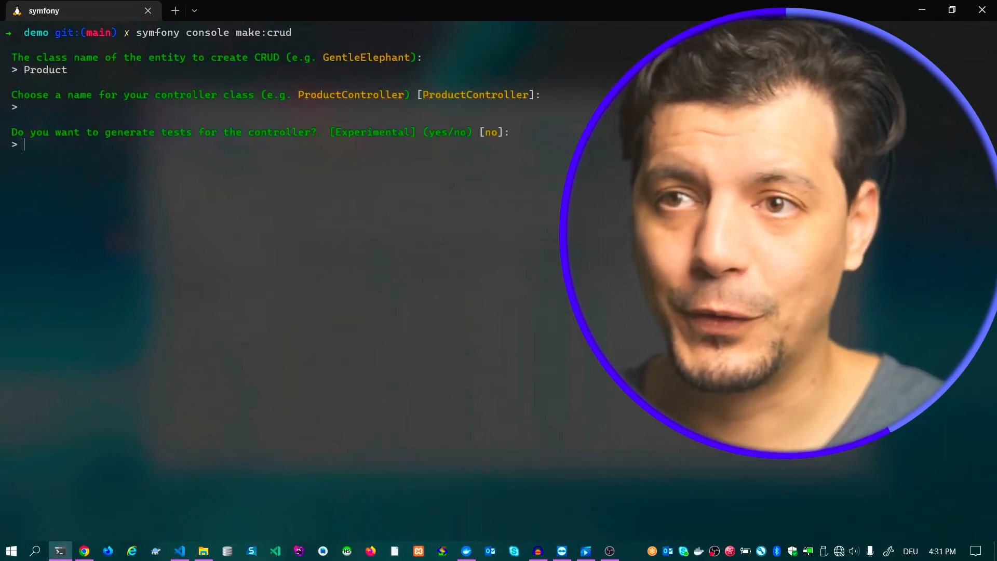
pyautogui.press('Return')
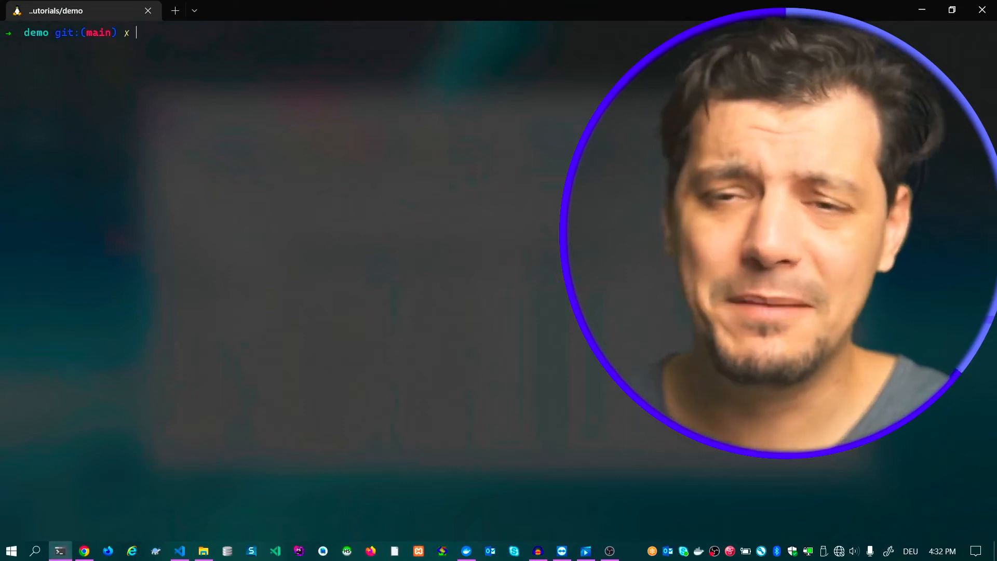
# - Run 'docker-compose up -d' to start the project's containers detached
pyautogui.write('docker-com')
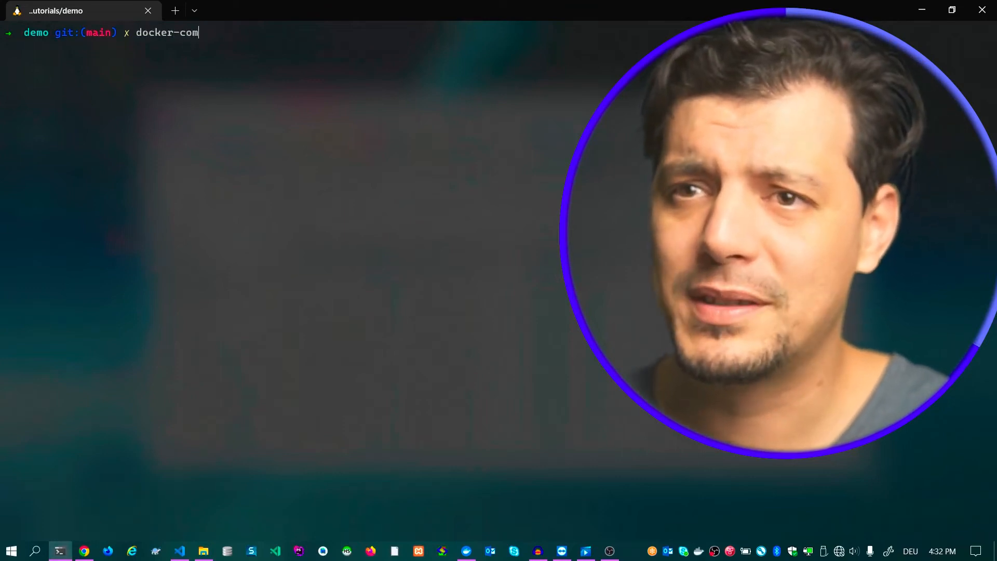
pyautogui.write('pose up -d')
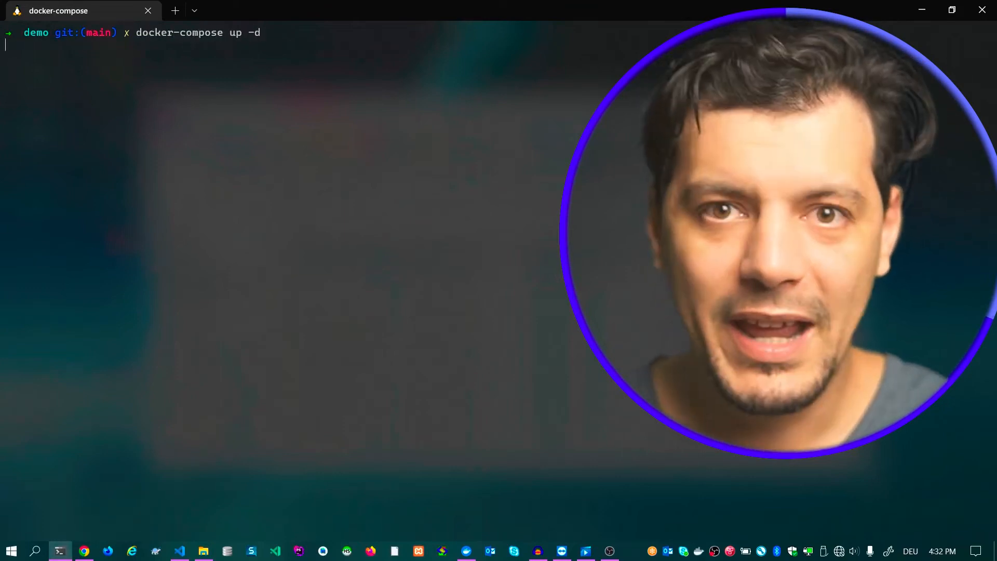
pyautogui.press('Return')
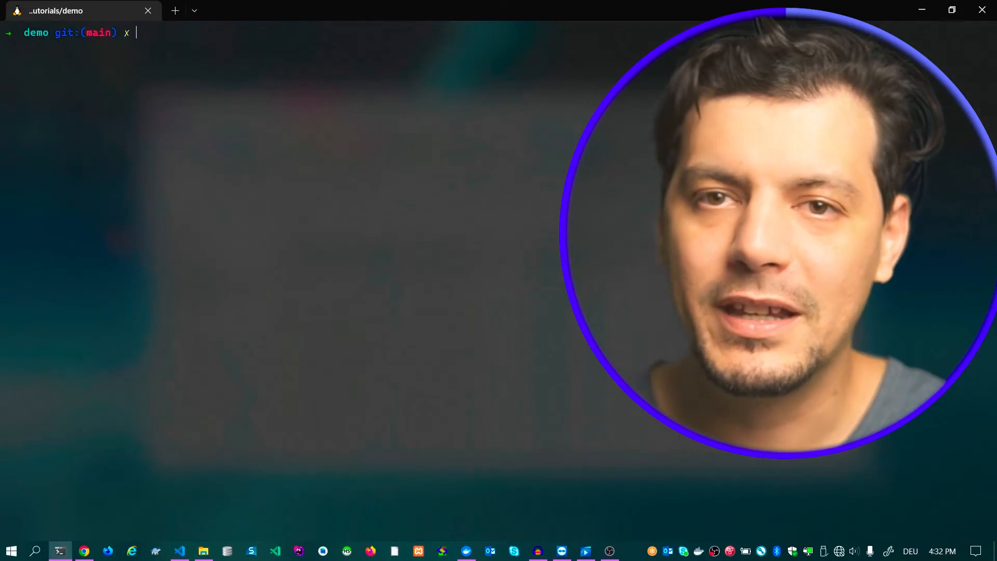
# - Generate the database migration with make:migration and apply it with doctrine:migrations:migrate
pyautogui.write('symfony console make:migrat')
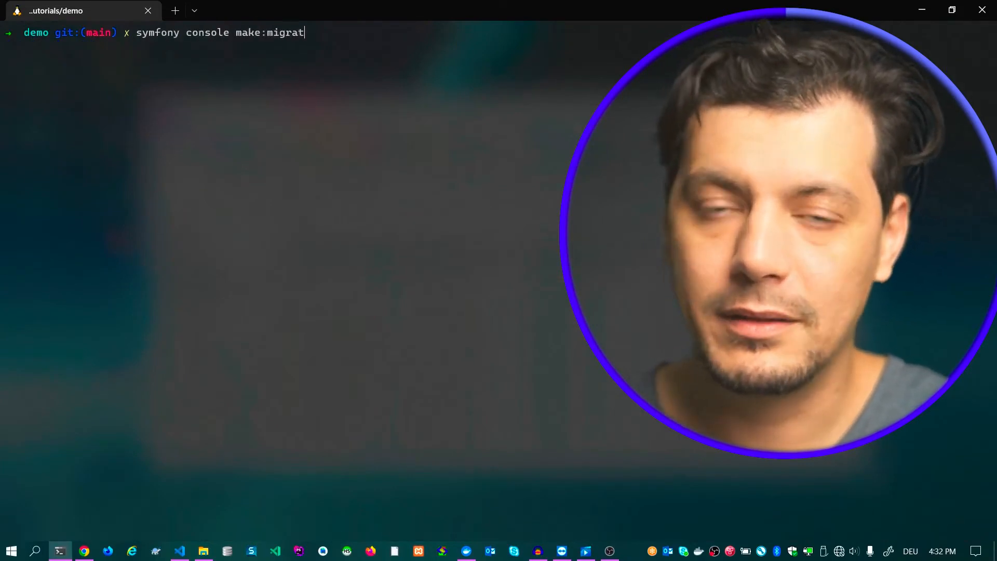
pyautogui.press('Return')
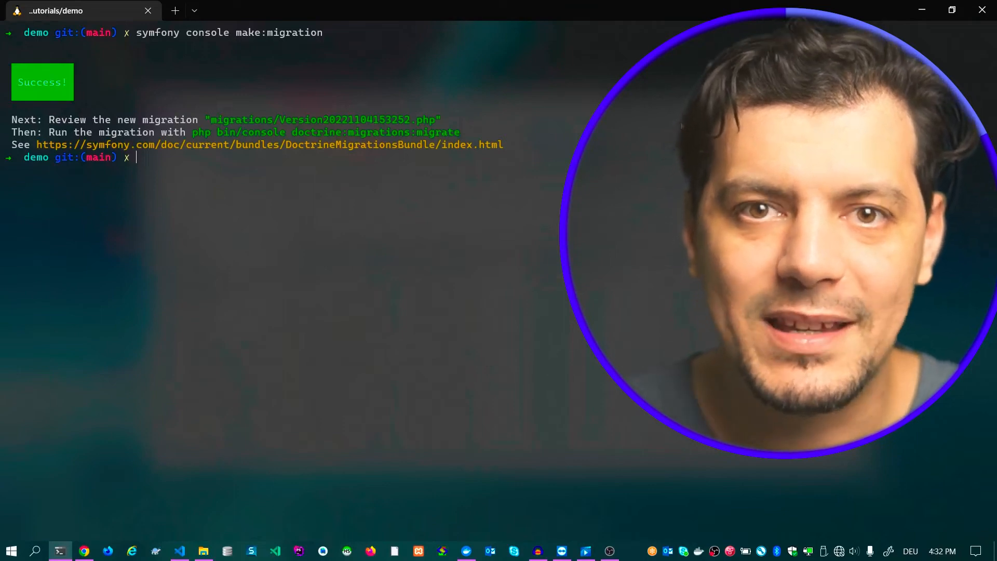
pyautogui.moveTo(681, 127)
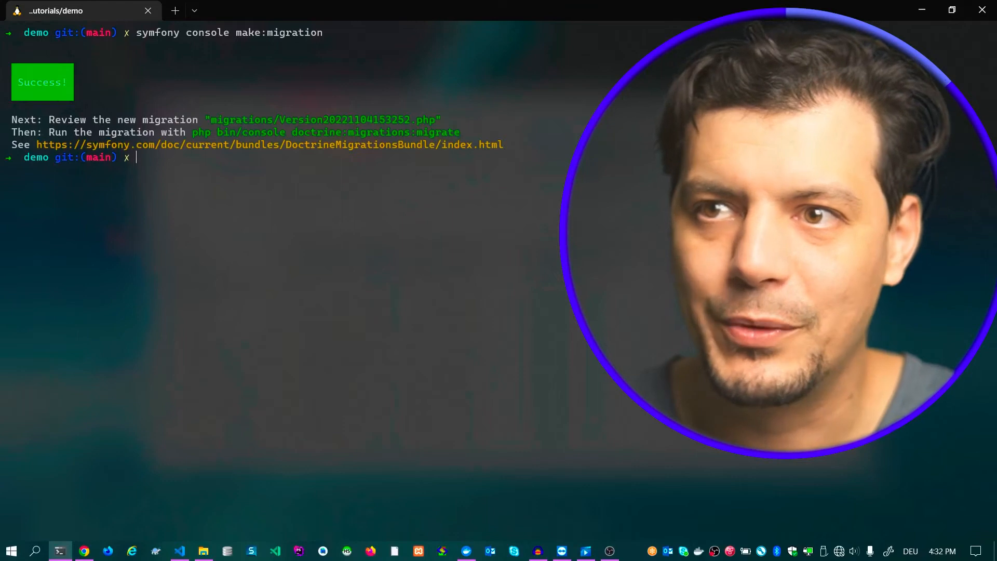
pyautogui.write('symfony console doctrine:migrations:migrate')
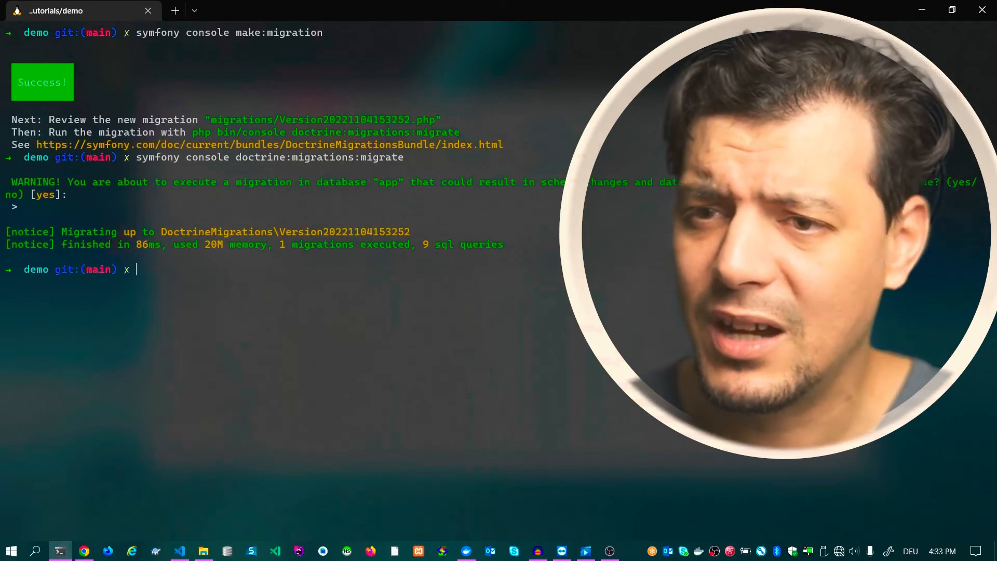
pyautogui.write('symfony serve -d')
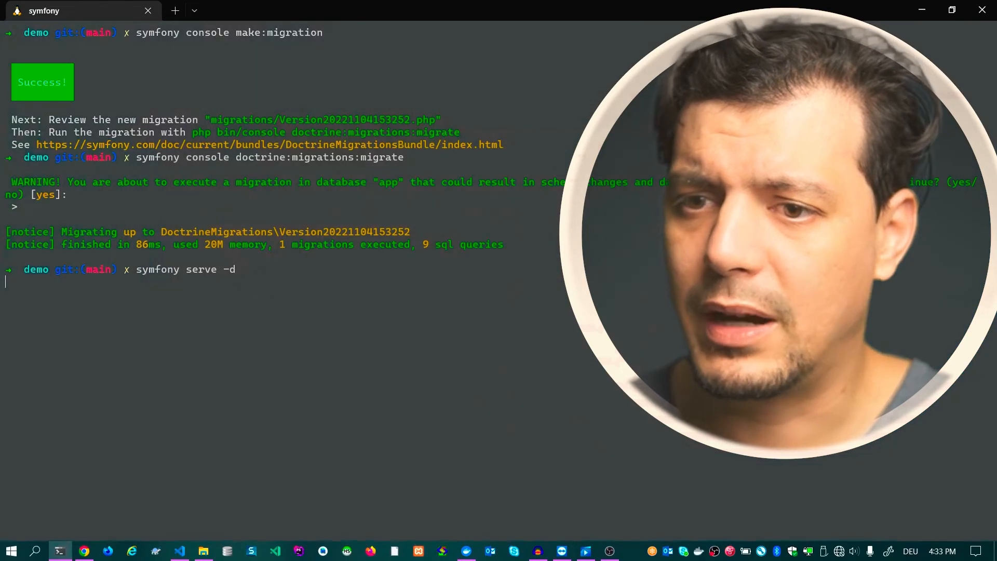
pyautogui.press('Return')
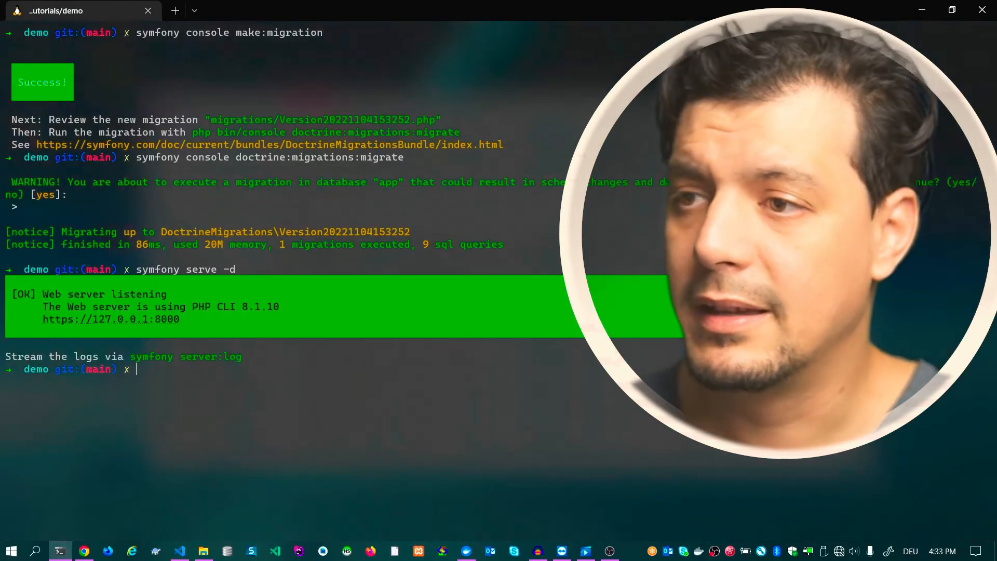
pyautogui.click(83, 550)
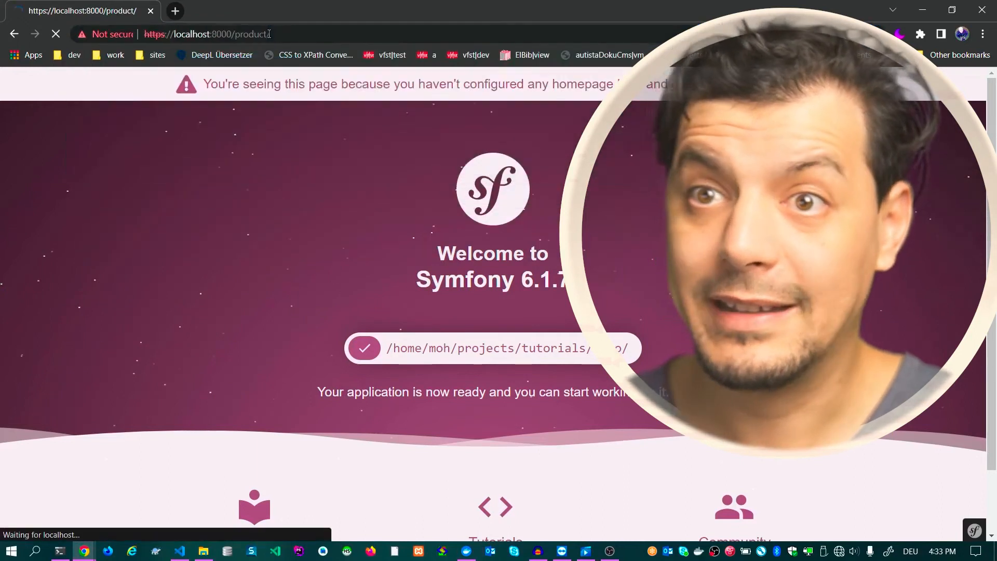
# - From the product index, create an inactive product named Ios phone priced 9999999
pyautogui.press('Return')
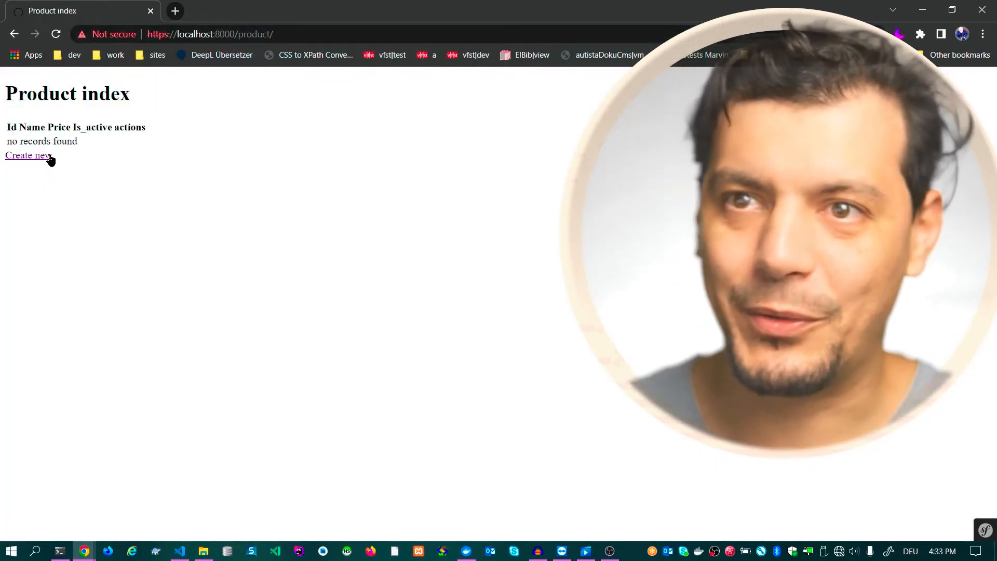
pyautogui.click(25, 156)
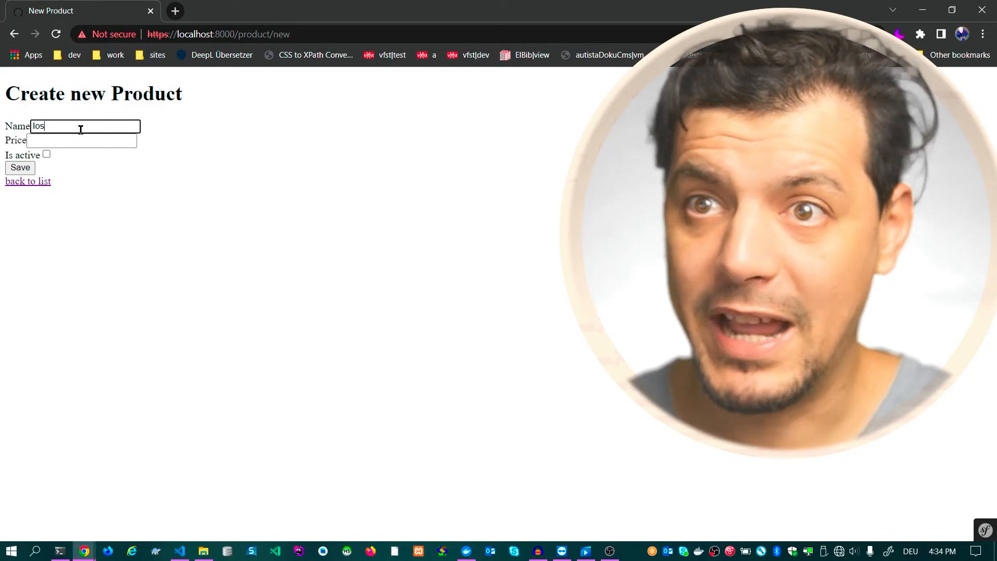
pyautogui.write('phone')
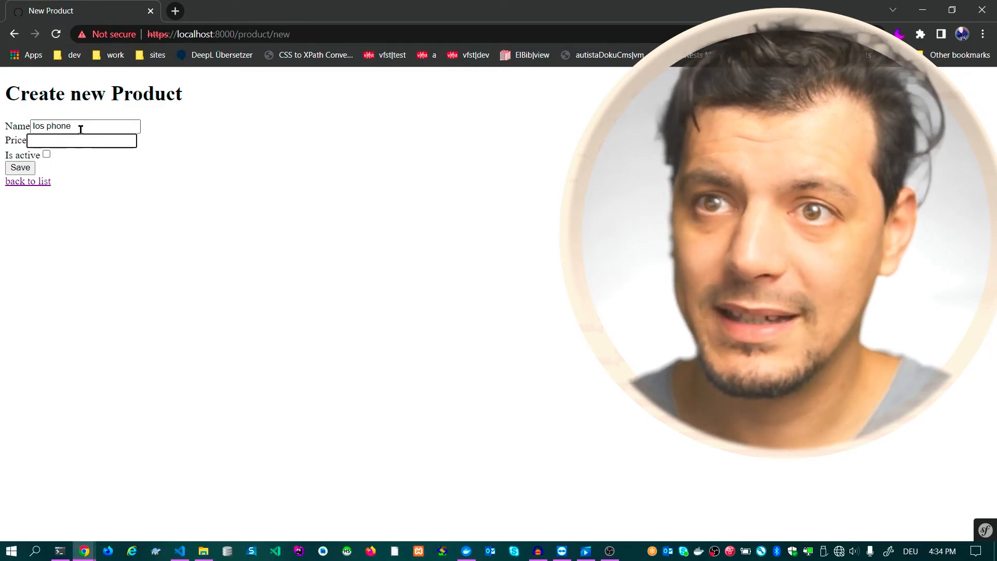
pyautogui.write('9999999')
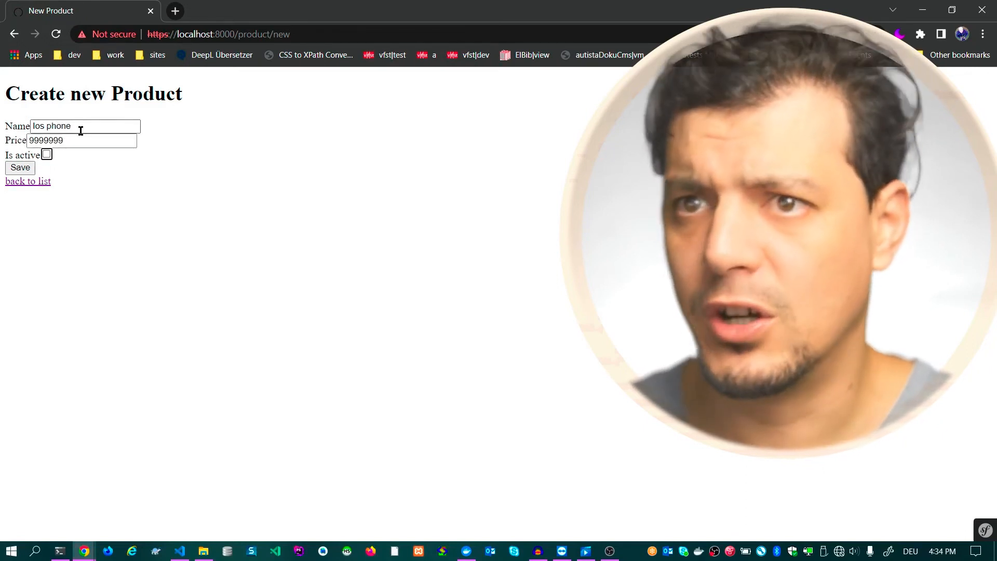
pyautogui.click(19, 167)
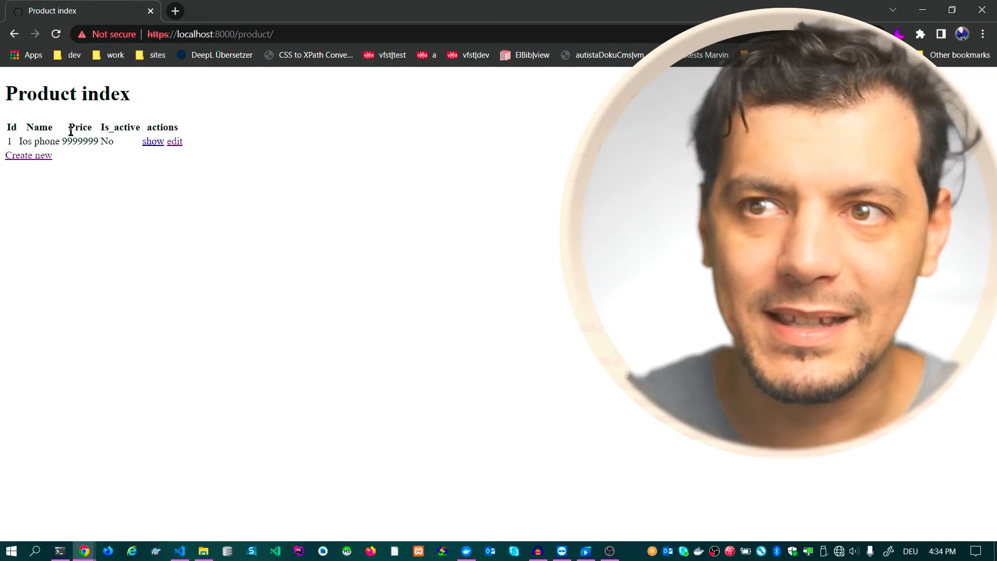
# - Create an active Android phone product priced 9999, then open its edit form
pyautogui.click(28, 155)
pyautogui.write('99')
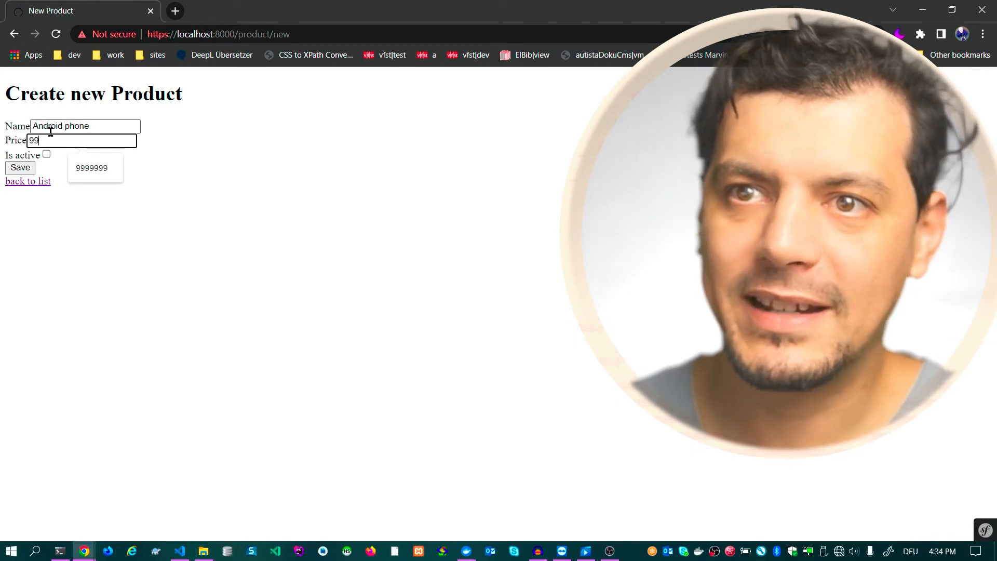
pyautogui.click(20, 167)
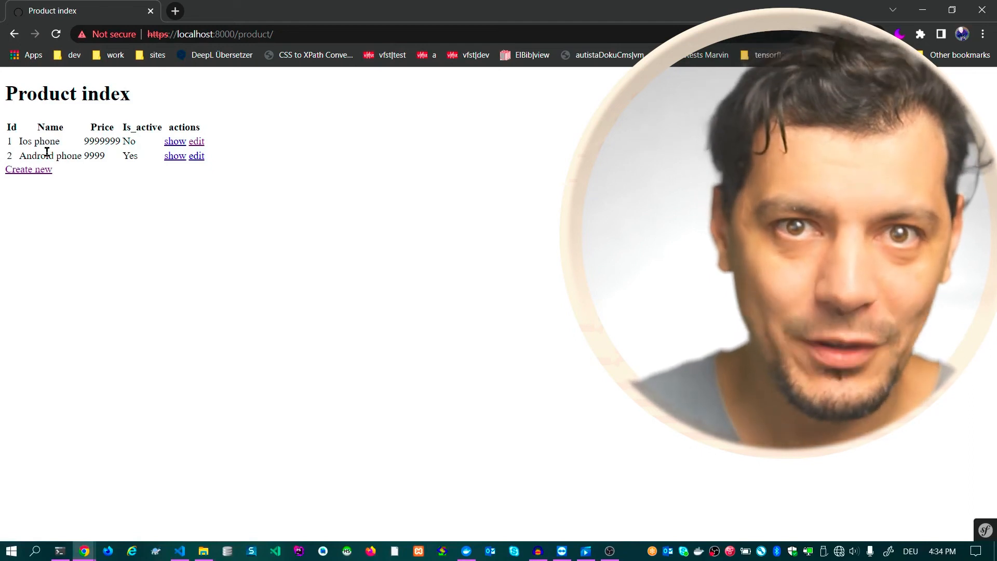
pyautogui.click(196, 156)
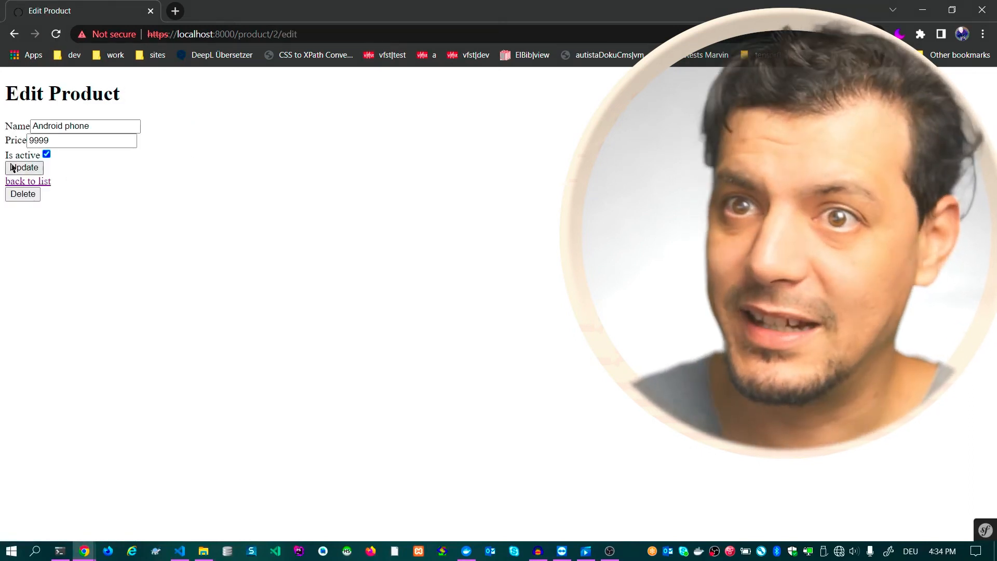